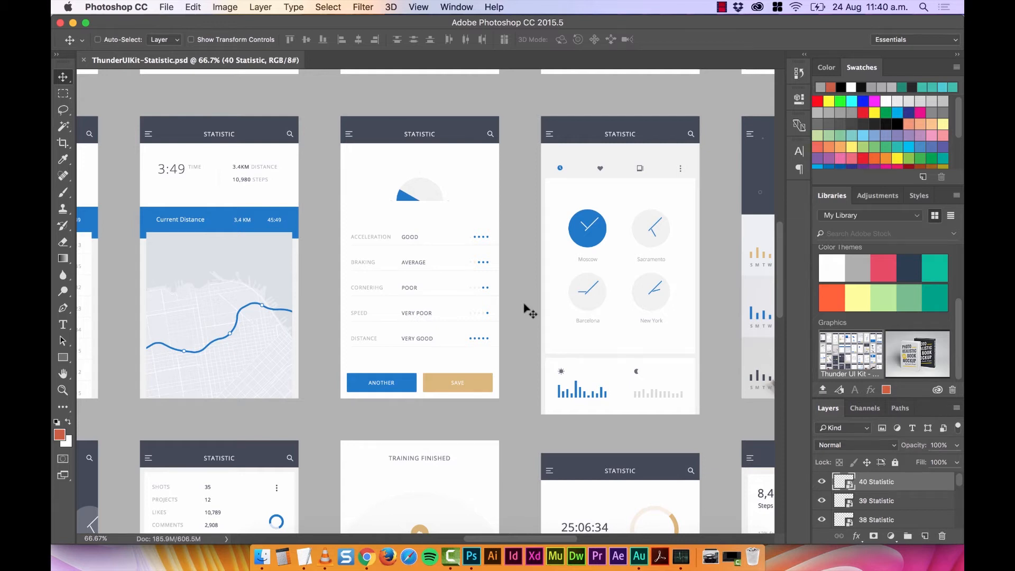
pyautogui.moveTo(645, 167)
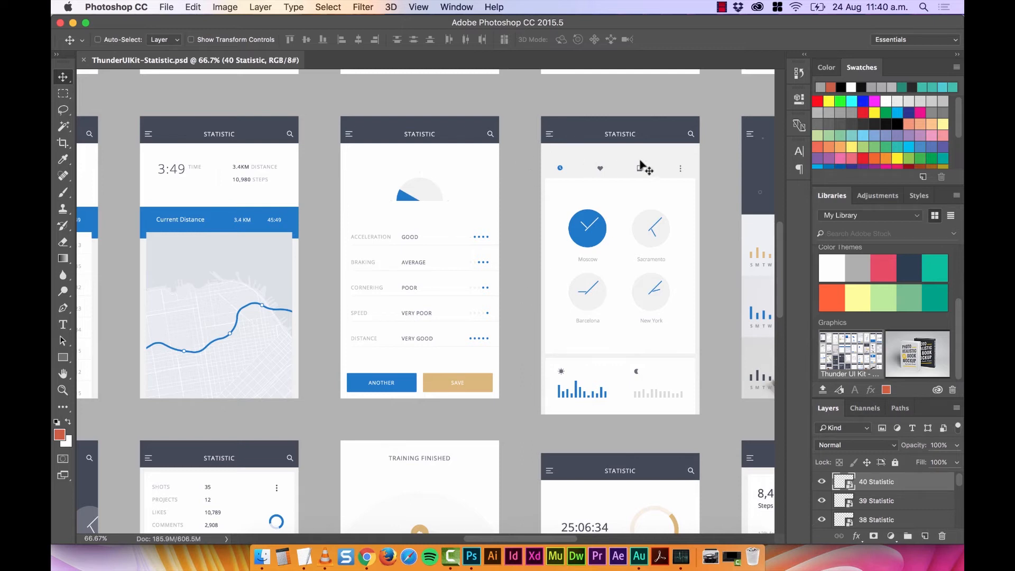